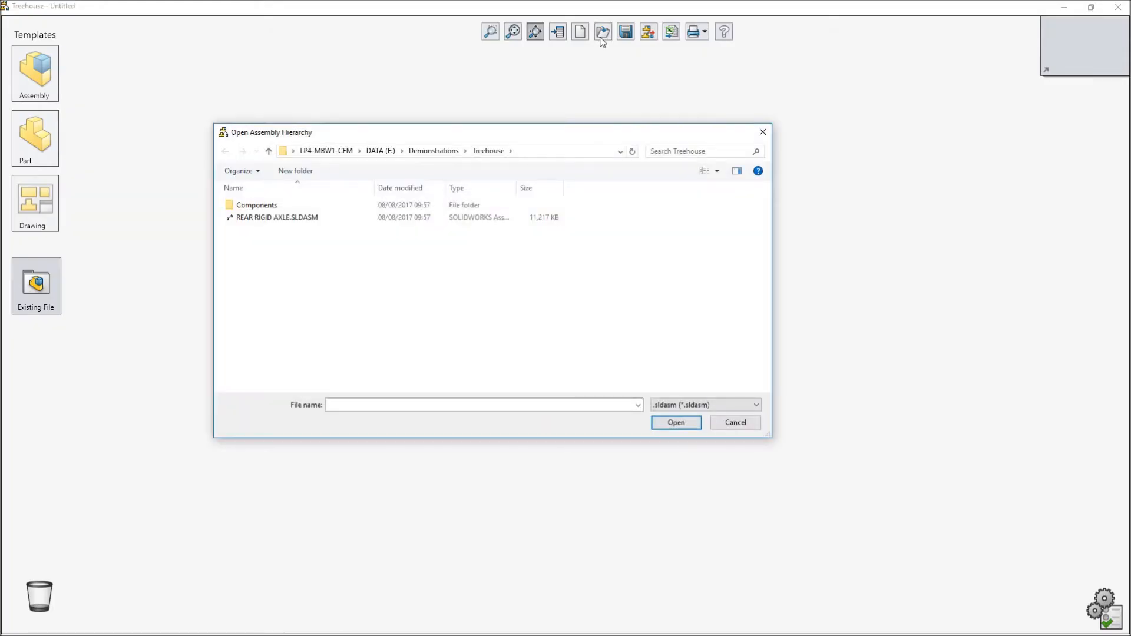
# - Open REAR RIGID AXLE.SLDASM from the Treehouse demonstrations folder
pyautogui.click(277, 217)
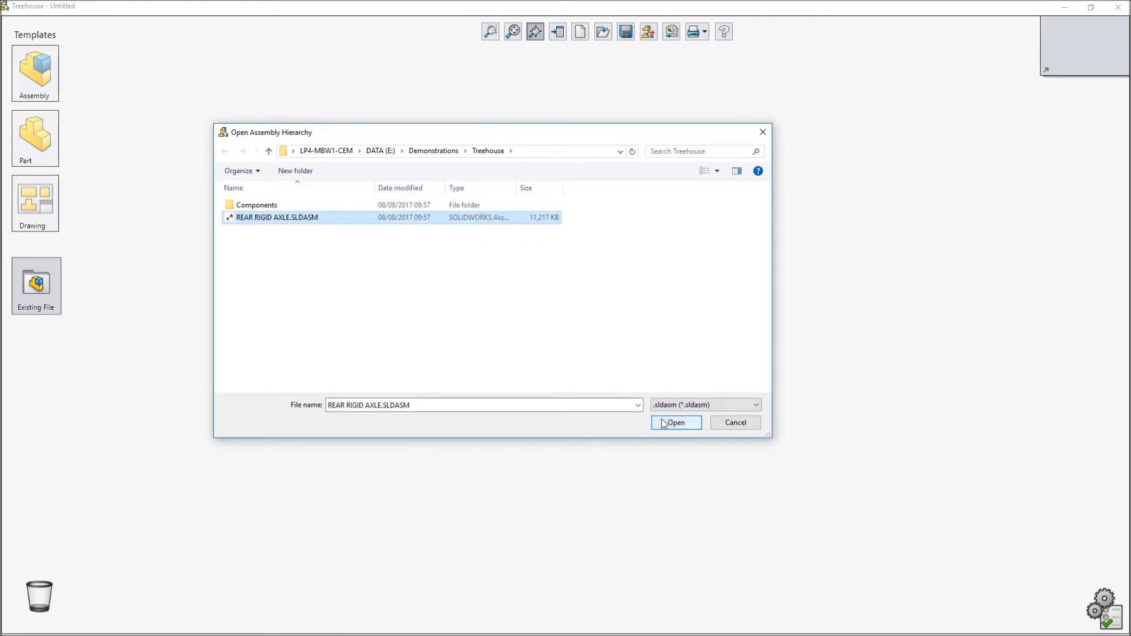
pyautogui.click(675, 423)
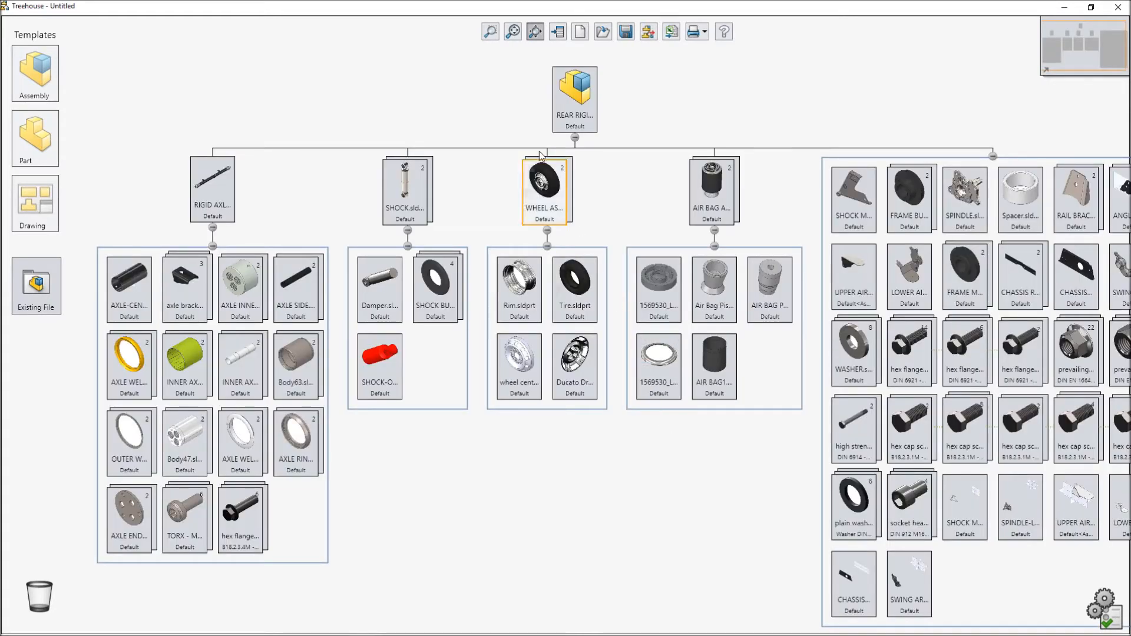
pyautogui.moveTo(489, 31)
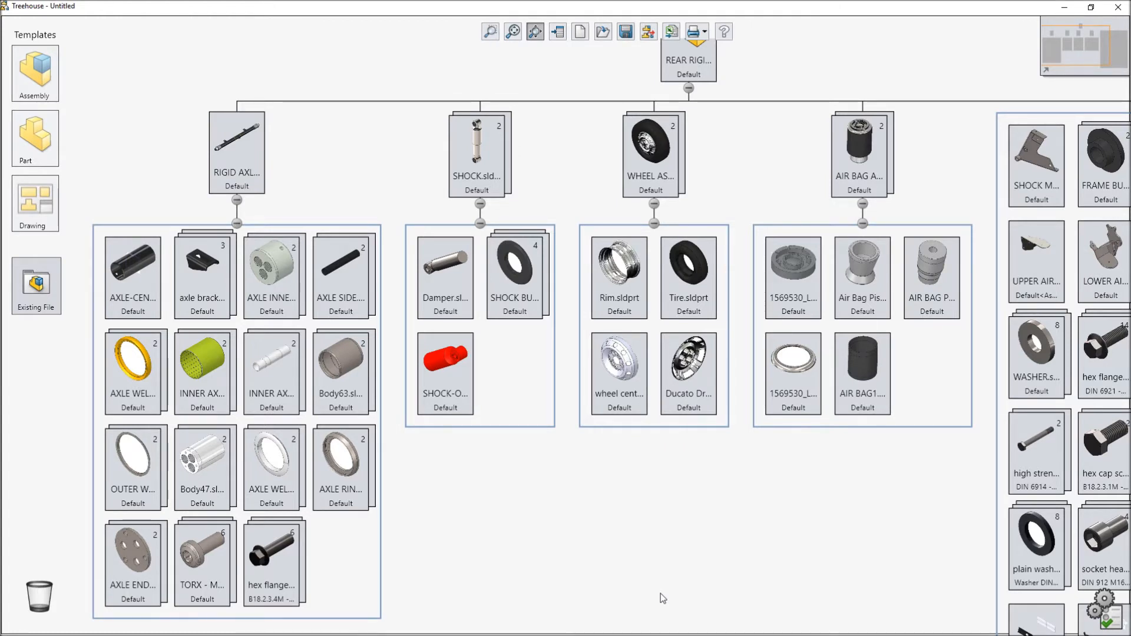
# - Switch the REAR RIGID AXLE hierarchy to List View
pyautogui.click(618, 267)
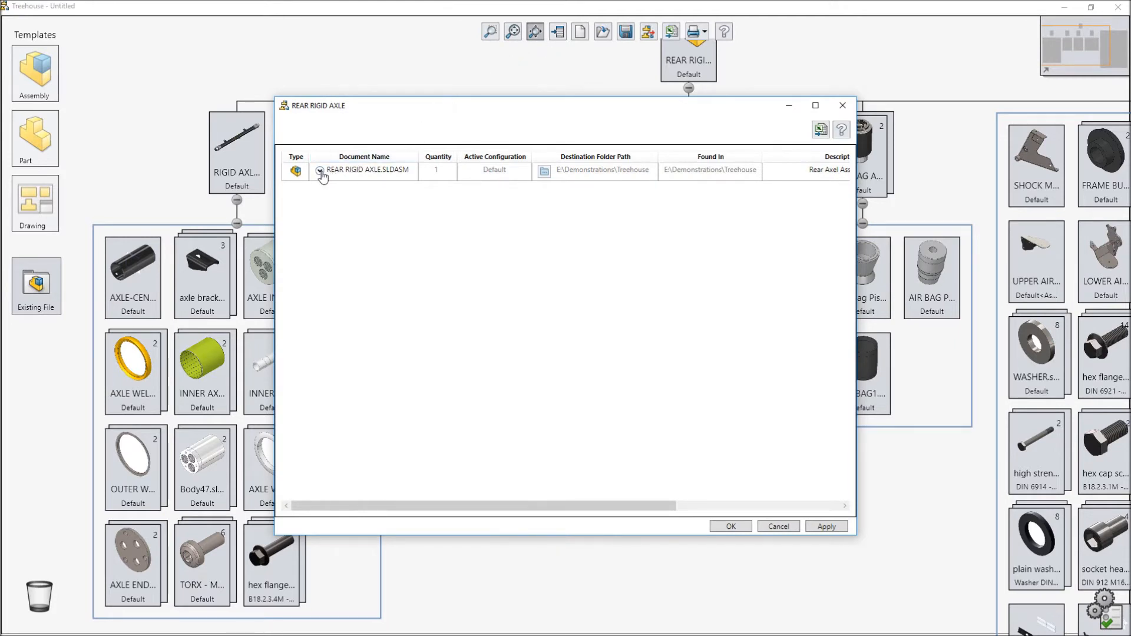
# - Expand REAR RIGID AXLE.SLDASM, maximize the list, and move Description beside document names
pyautogui.click(321, 171)
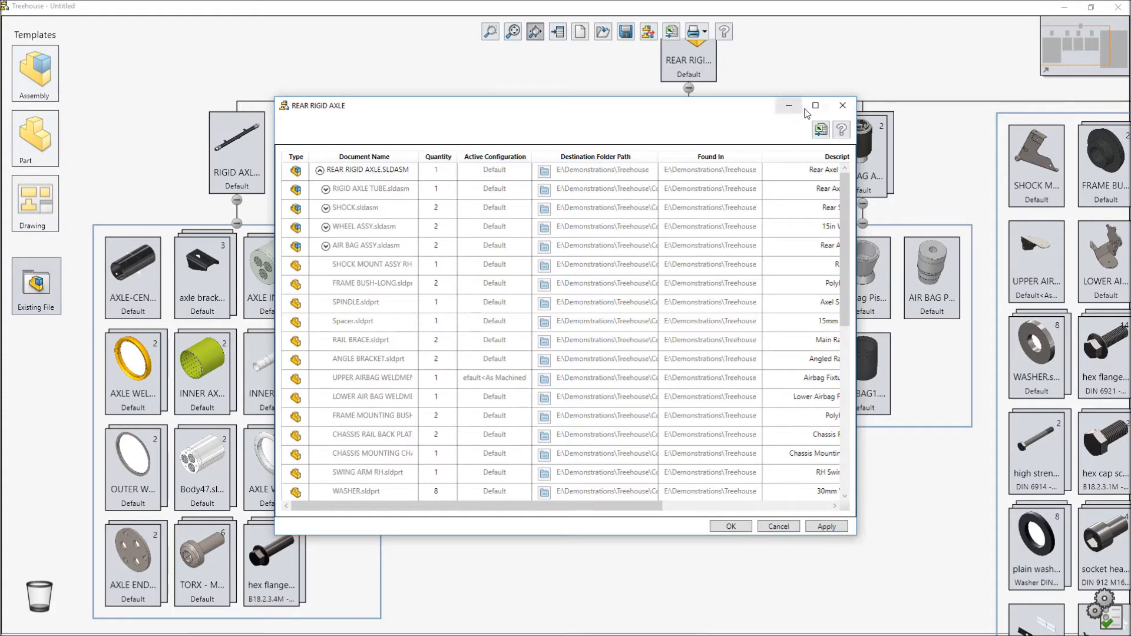
pyautogui.click(815, 105)
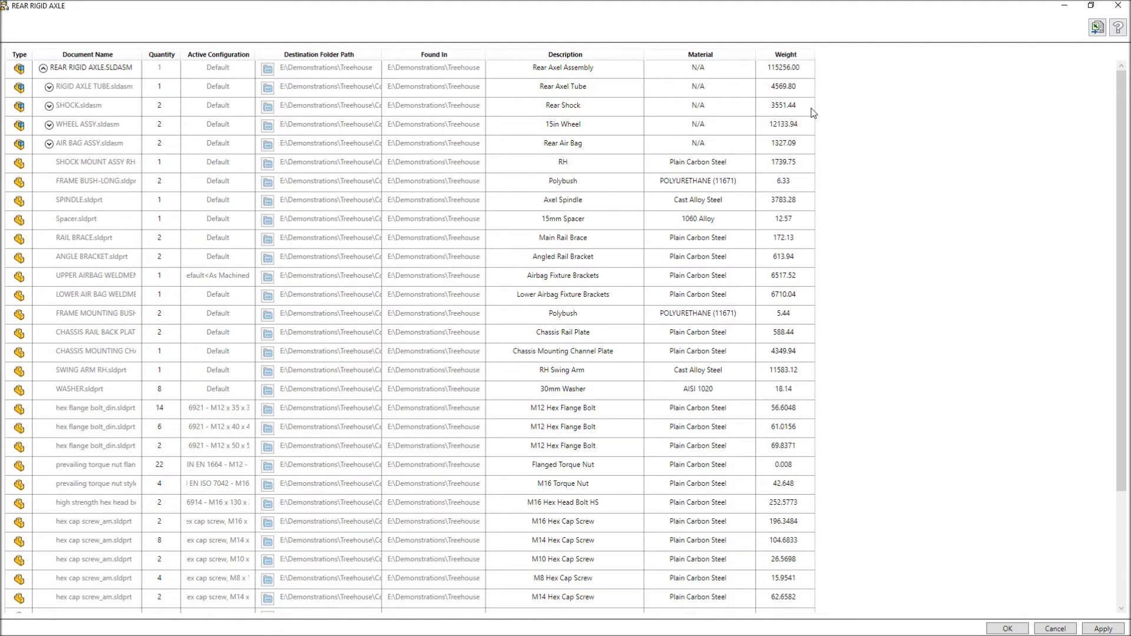
pyautogui.click(565, 55)
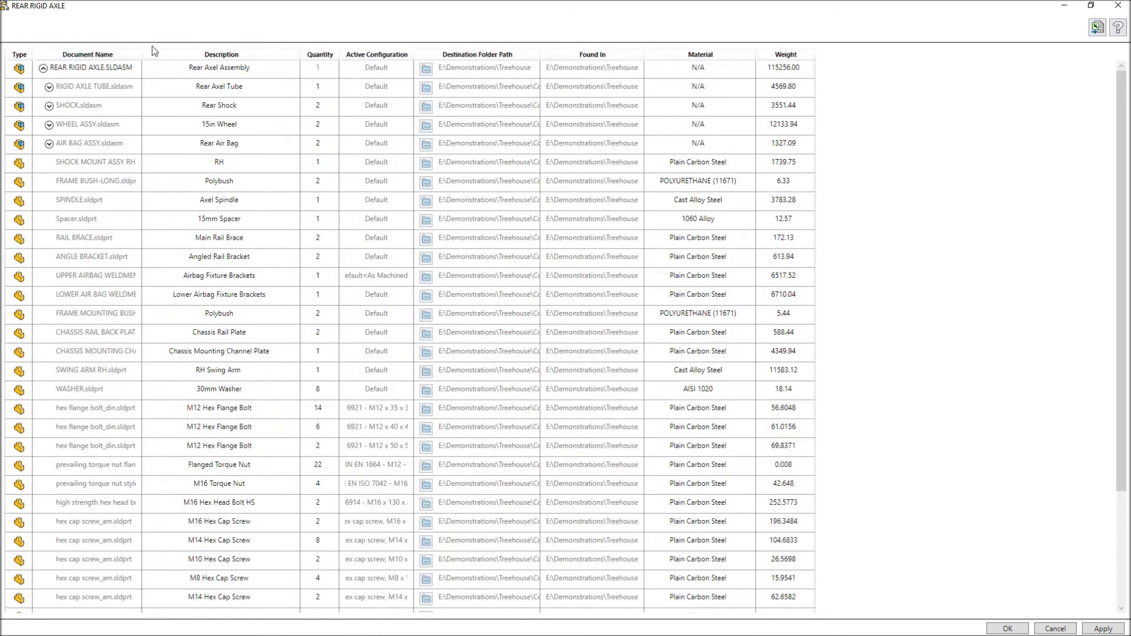
# - Move Material next to Quantity and set SHOCK.sldasm quantity to 4
pyautogui.click(698, 54)
pyautogui.write(' Shock Mount')
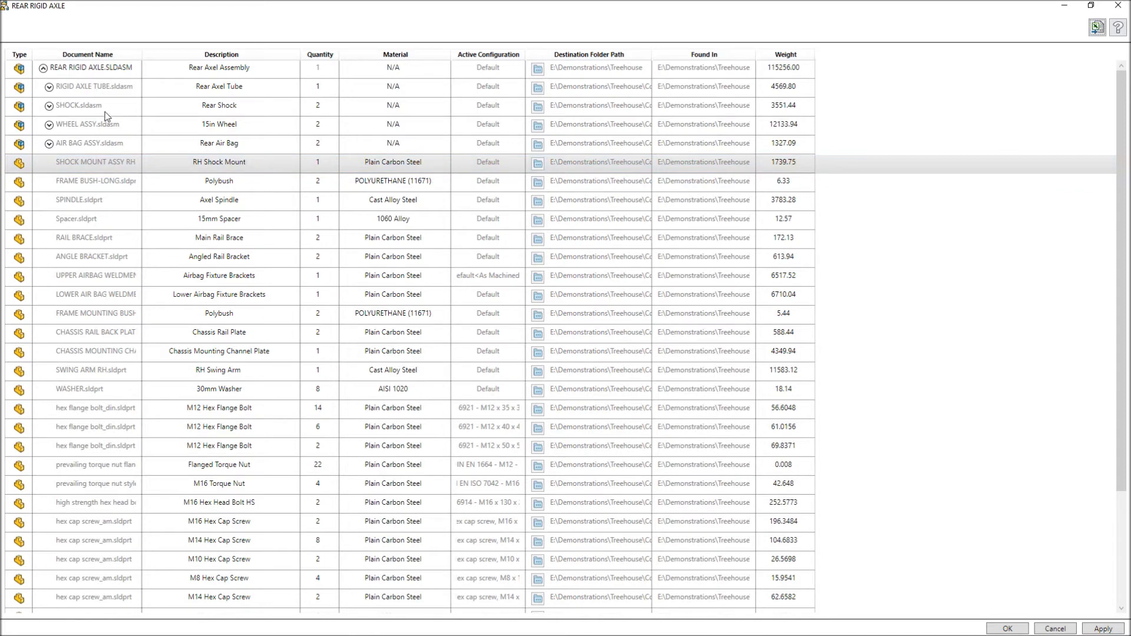
pyautogui.click(51, 105)
pyautogui.write('4')
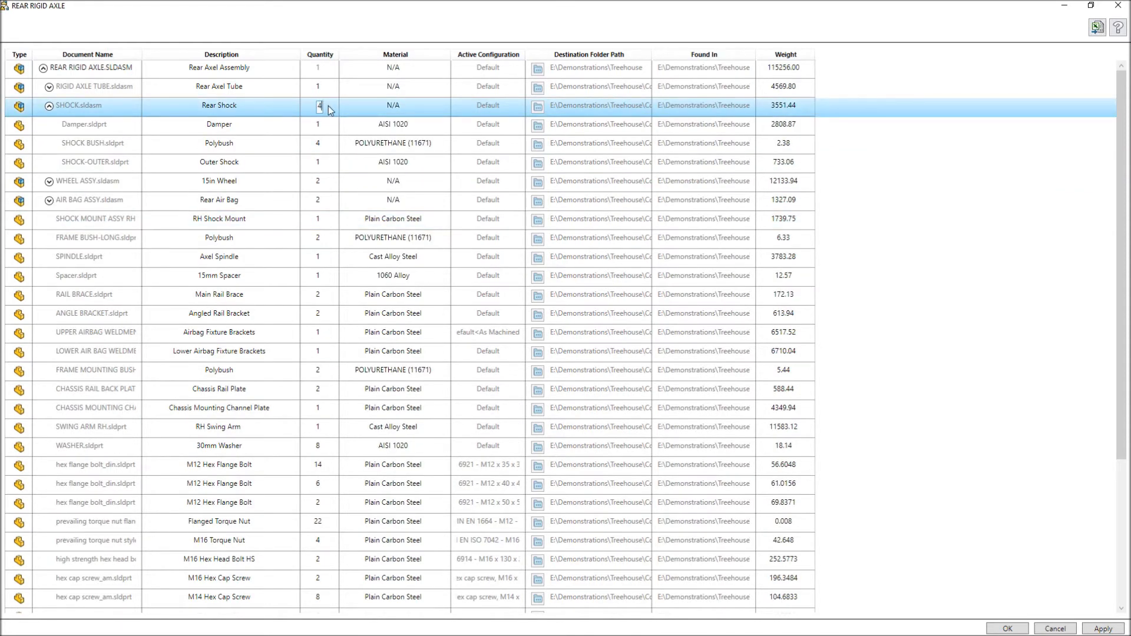
pyautogui.click(48, 105)
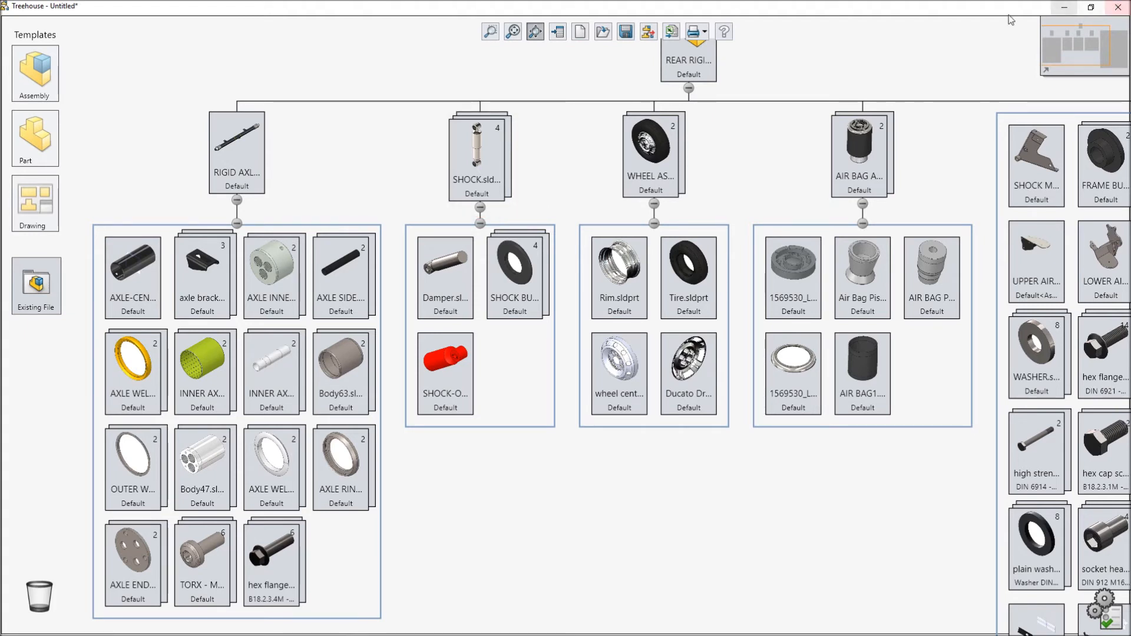
# - Show Print Preview of the REAR RIGID AXLE hierarchy from the Print dropdown
pyautogui.click(705, 31)
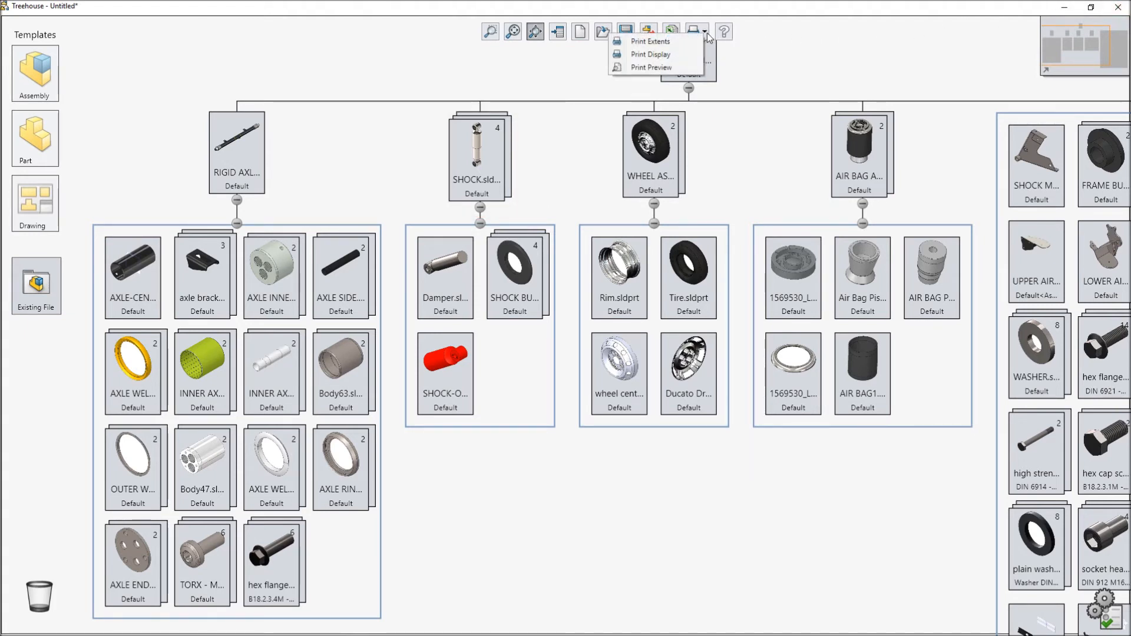
pyautogui.moveTo(650, 55)
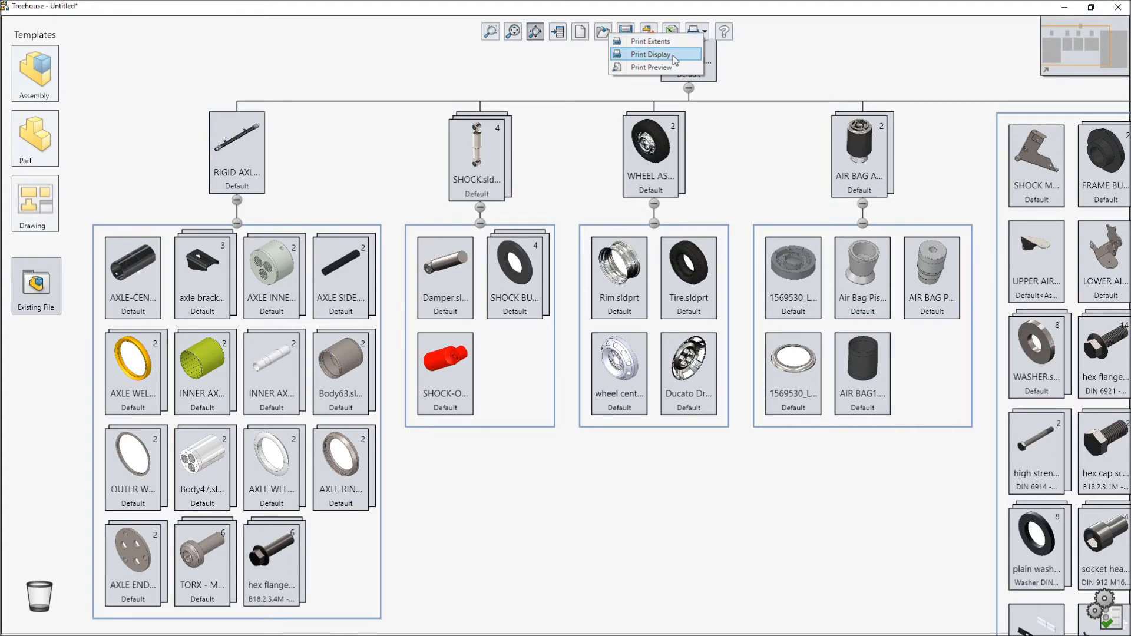
pyautogui.moveTo(649, 41)
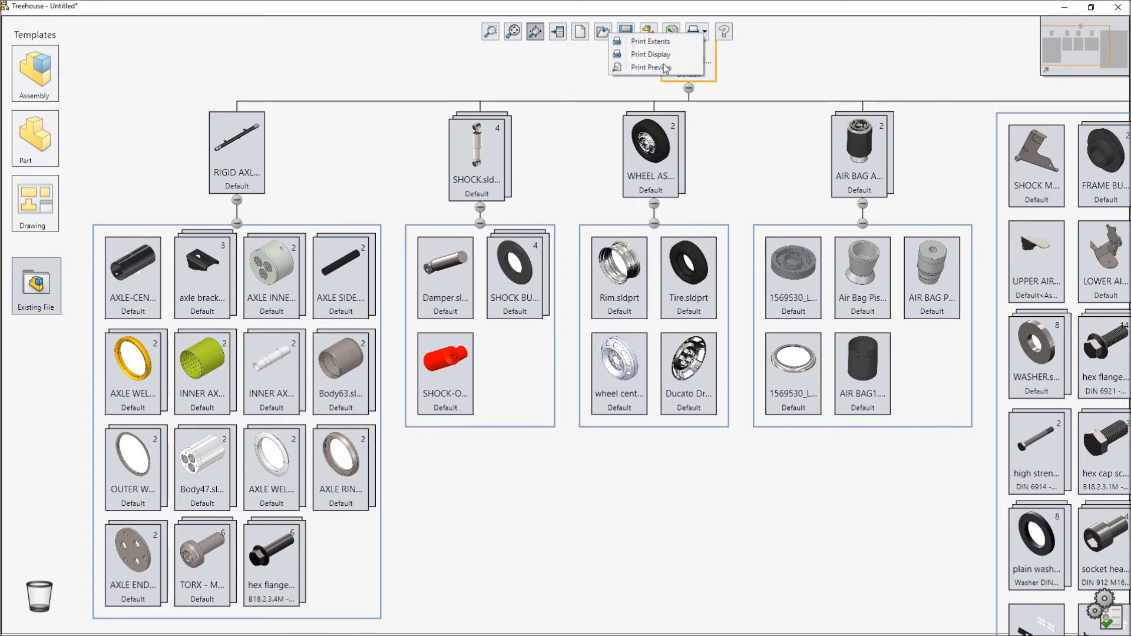
pyautogui.click(648, 67)
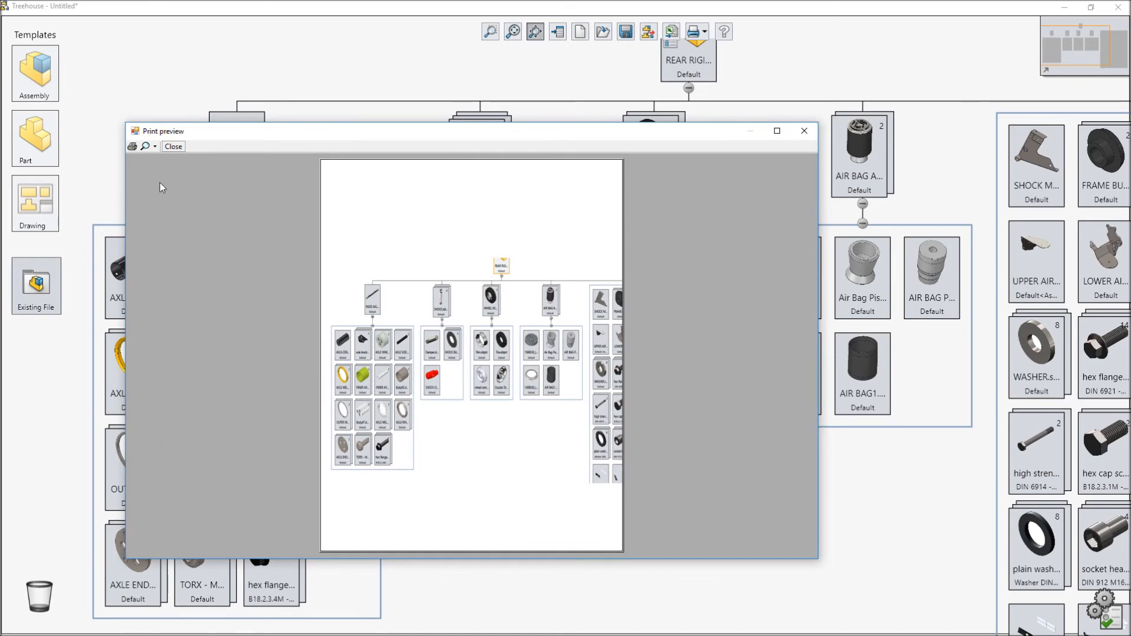
# - Print the previewed hierarchy page, then close the preview
pyautogui.click(132, 147)
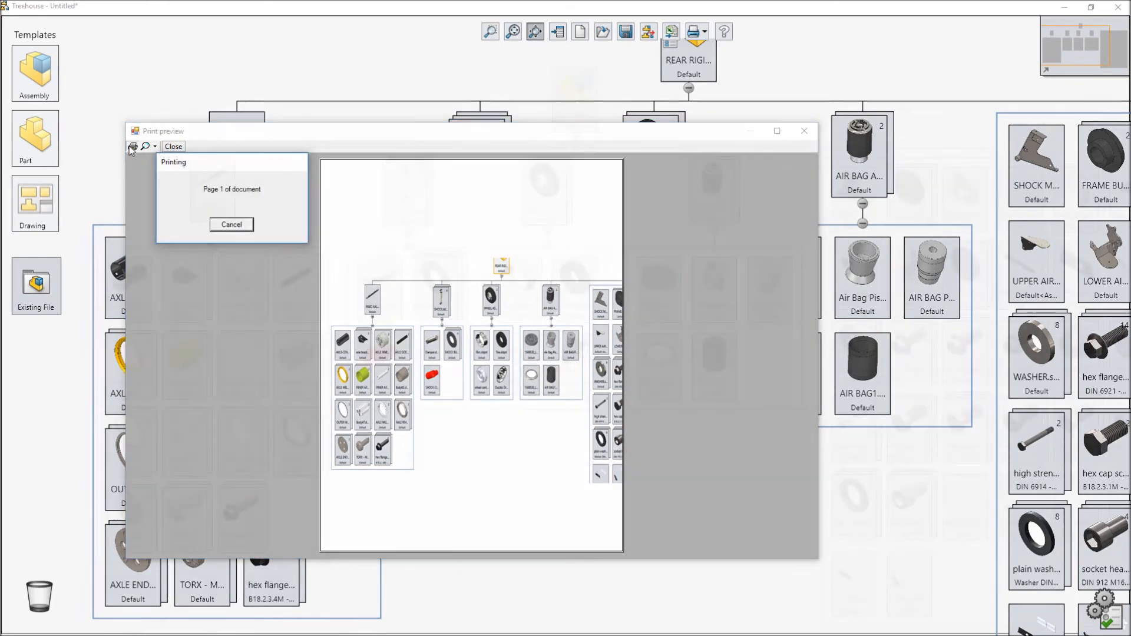
pyautogui.click(174, 146)
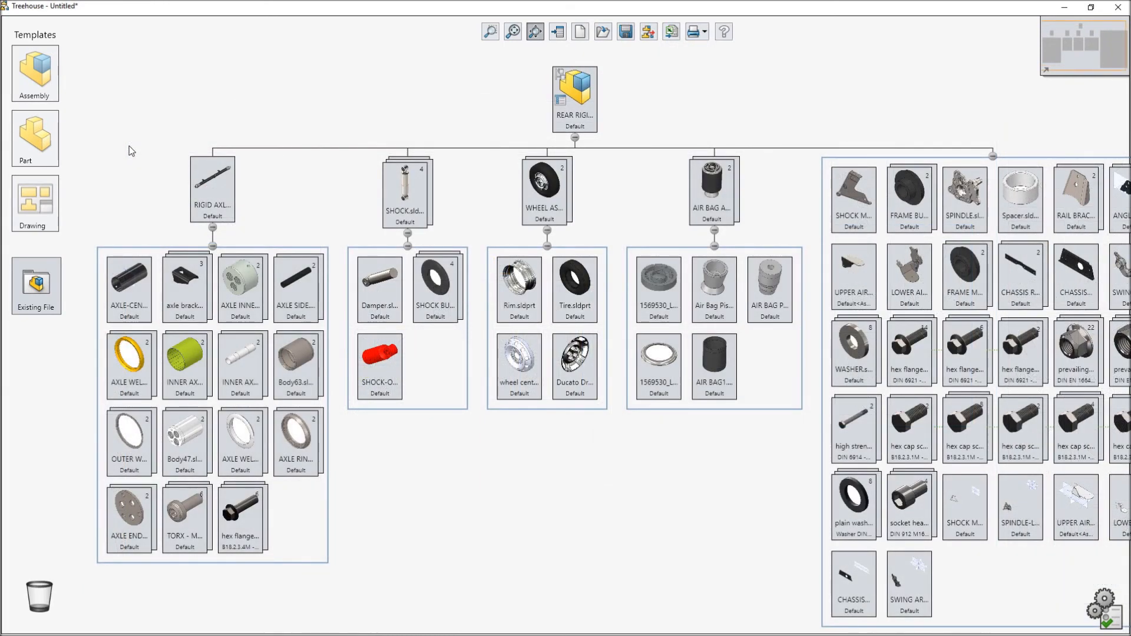